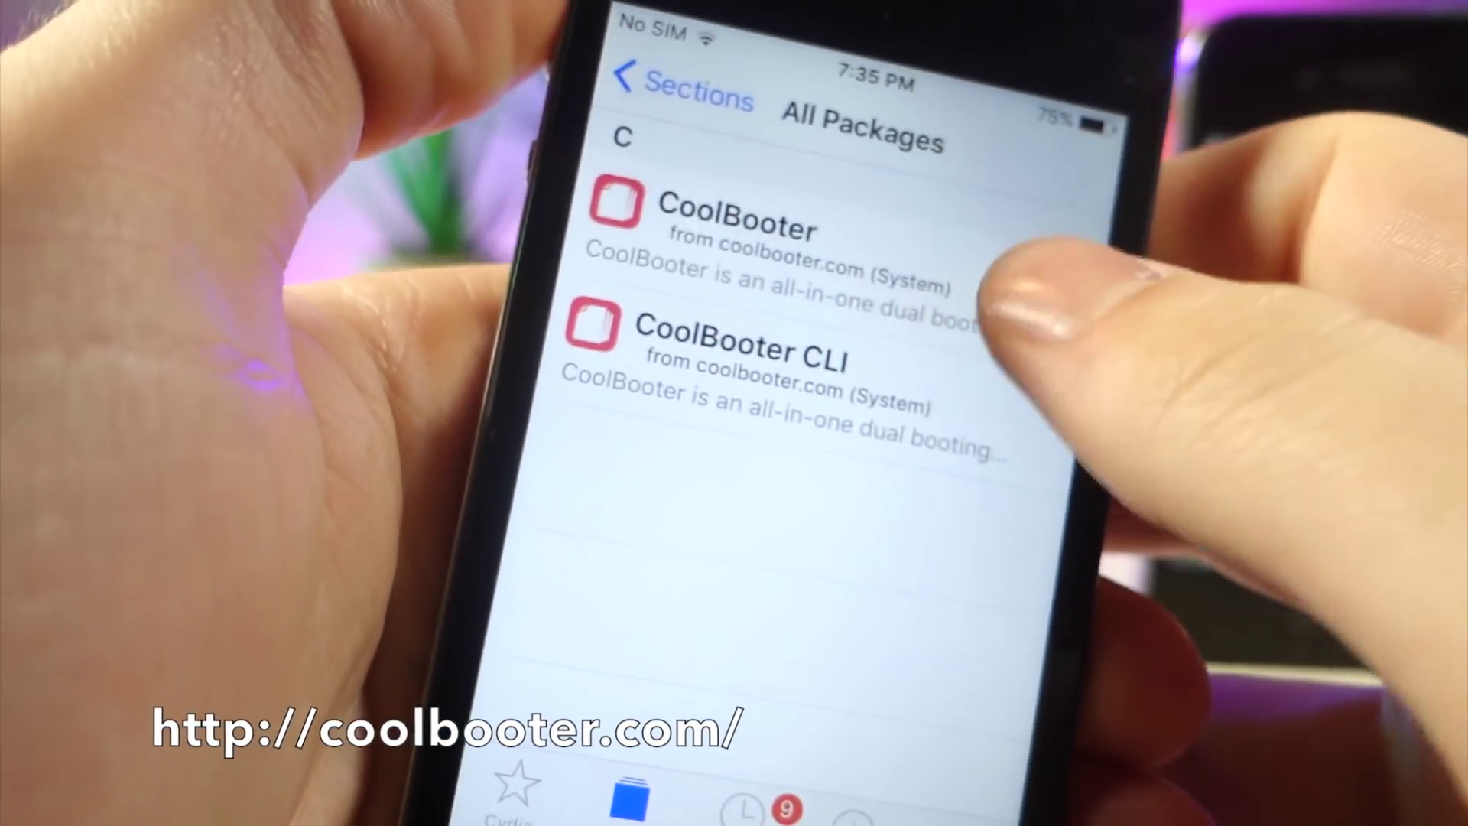
- Select the CoolBooter package in Cydia's All Packages list to install it
click(735, 222)
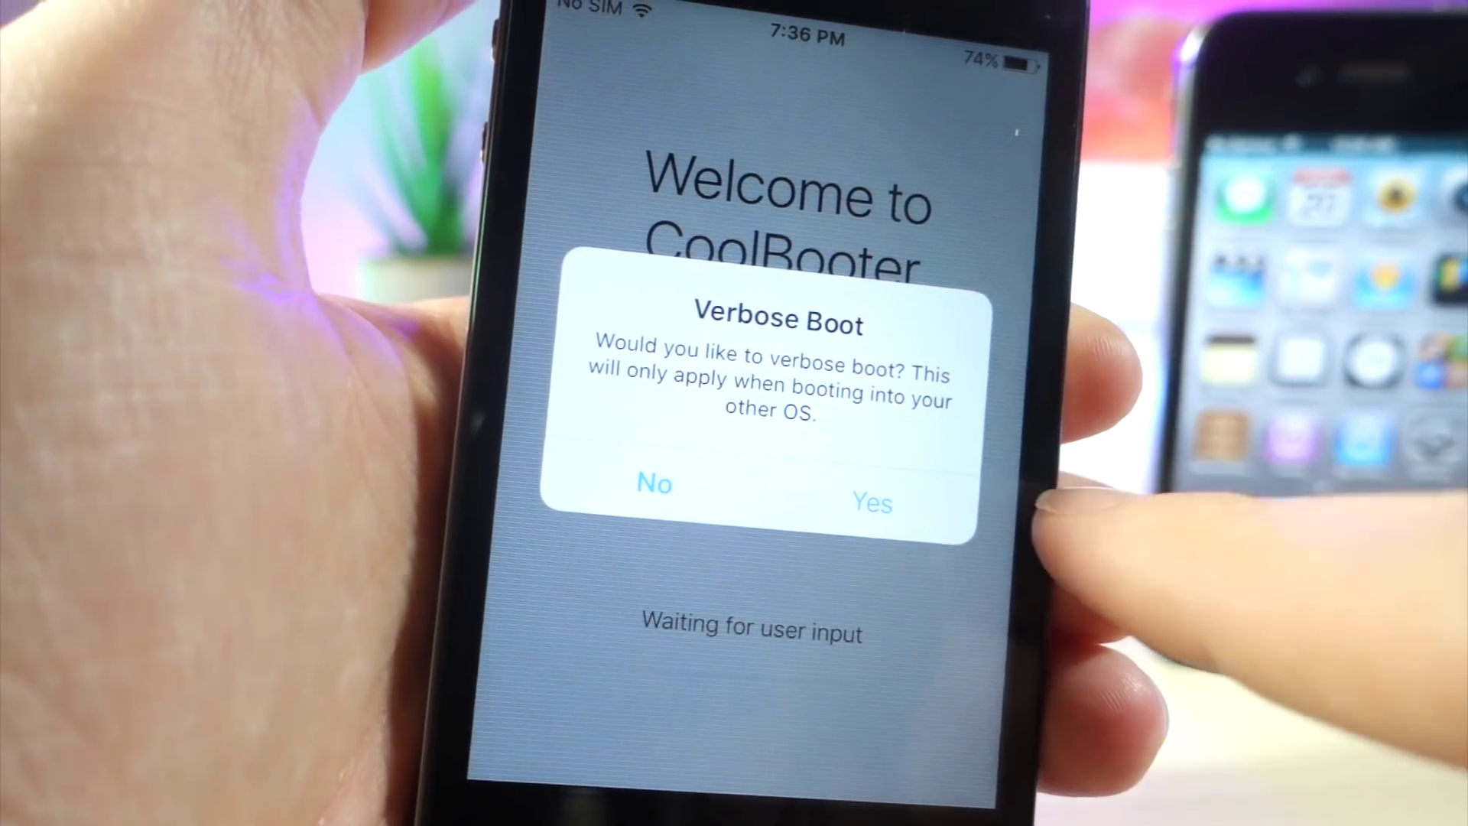
- Answer CoolBooter's Verbose Boot question for the other OS
click(872, 504)
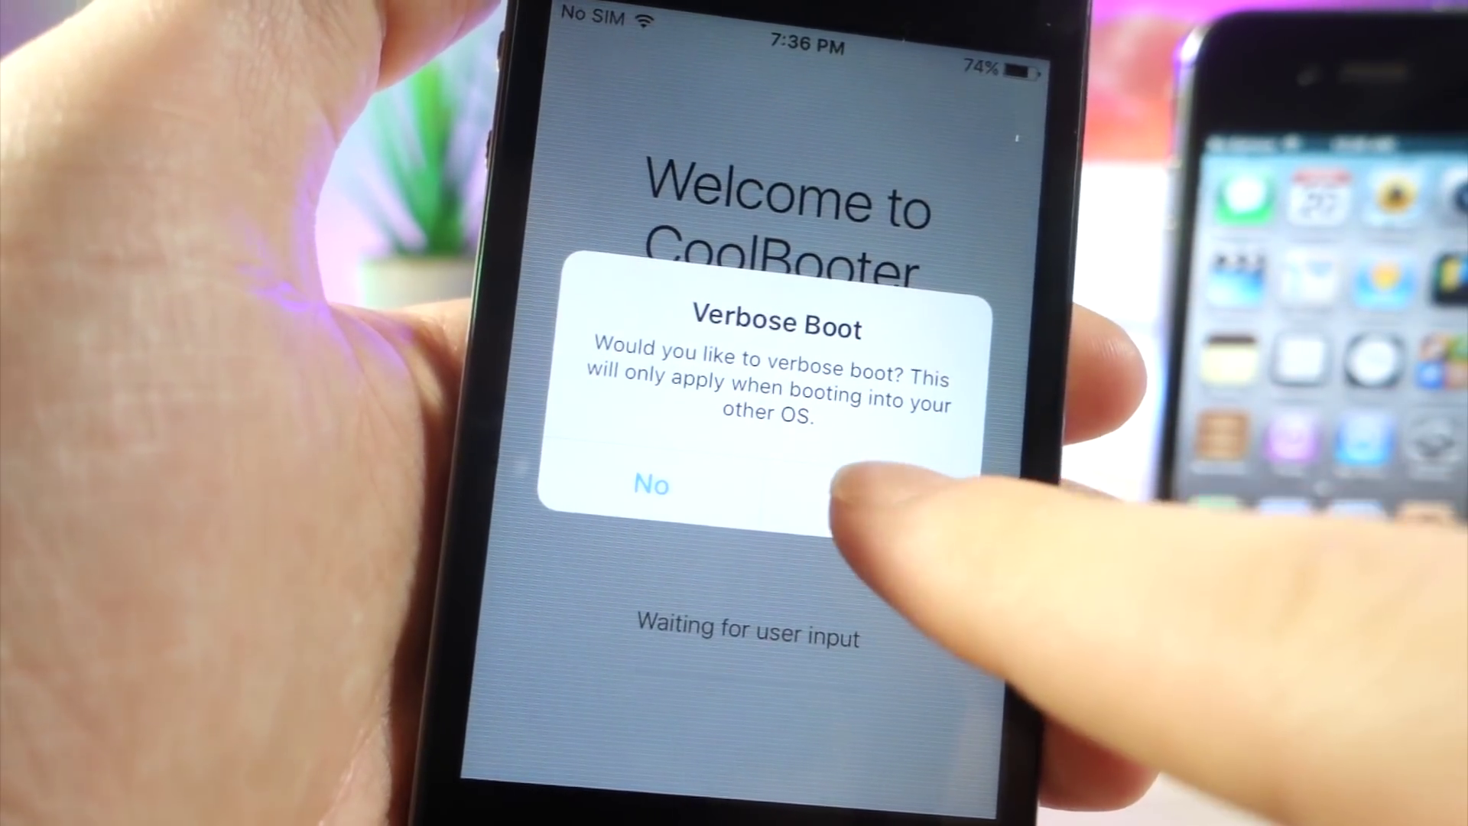